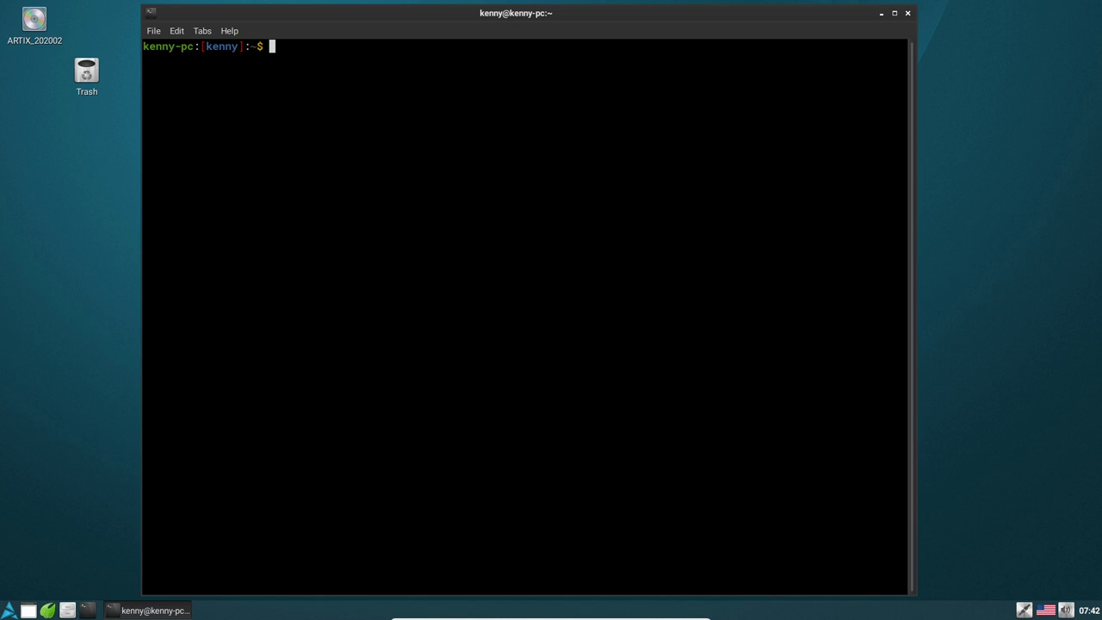
Run pacman -S chromium as a normal user to get the root permission error.
type("pacman -S")
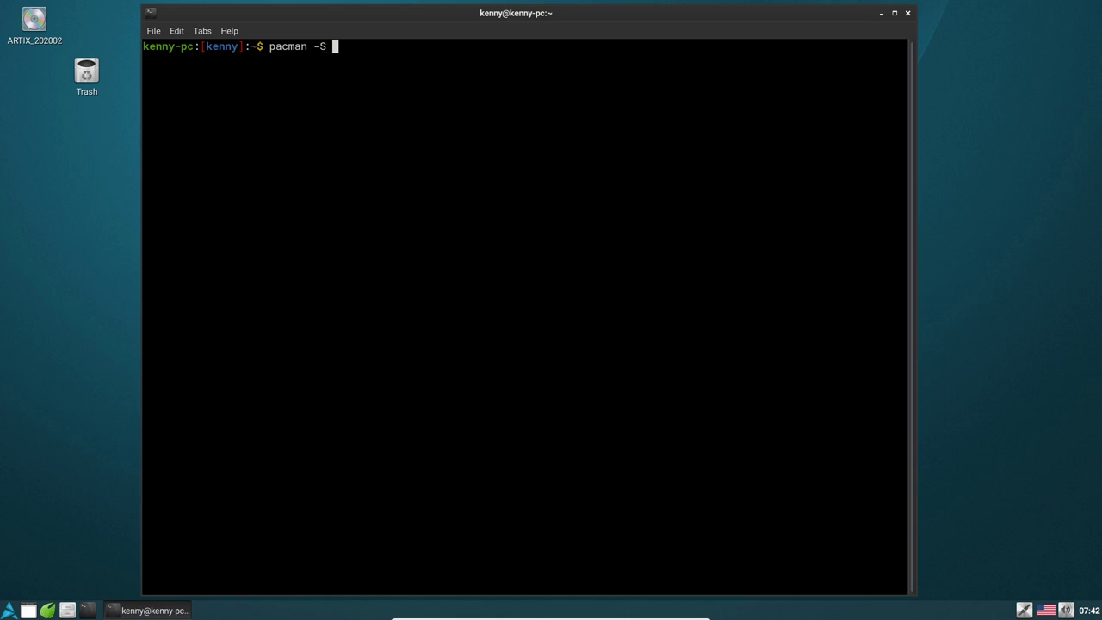
type("chromium")
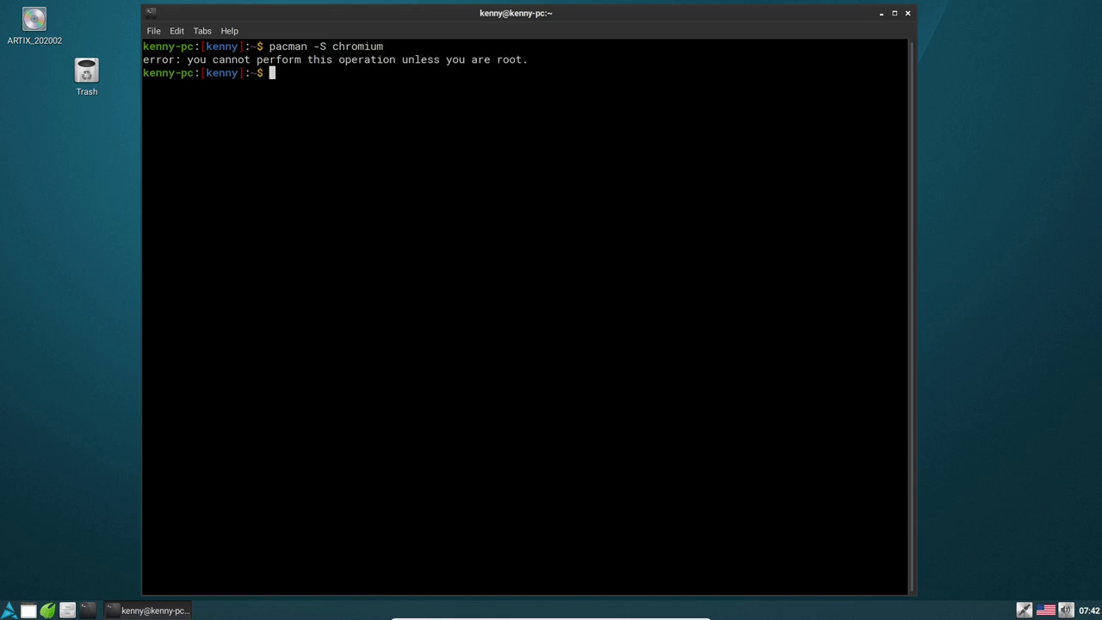
Rerun the chromium install with sudo !!, enter the password, then answer n to decline.
type("sudo !!")
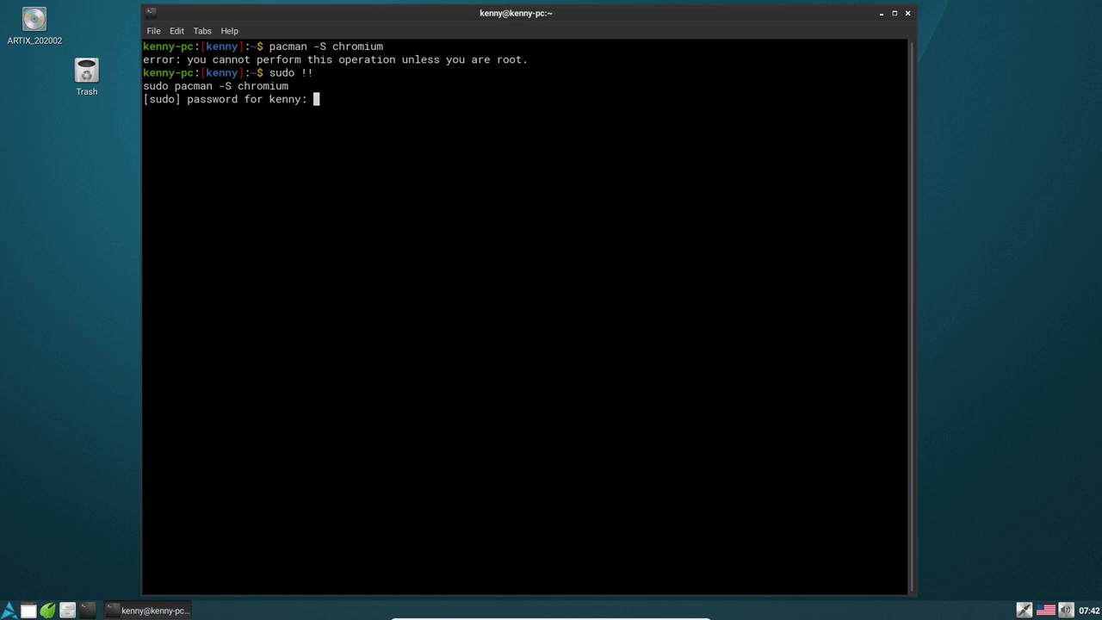
key("Return")
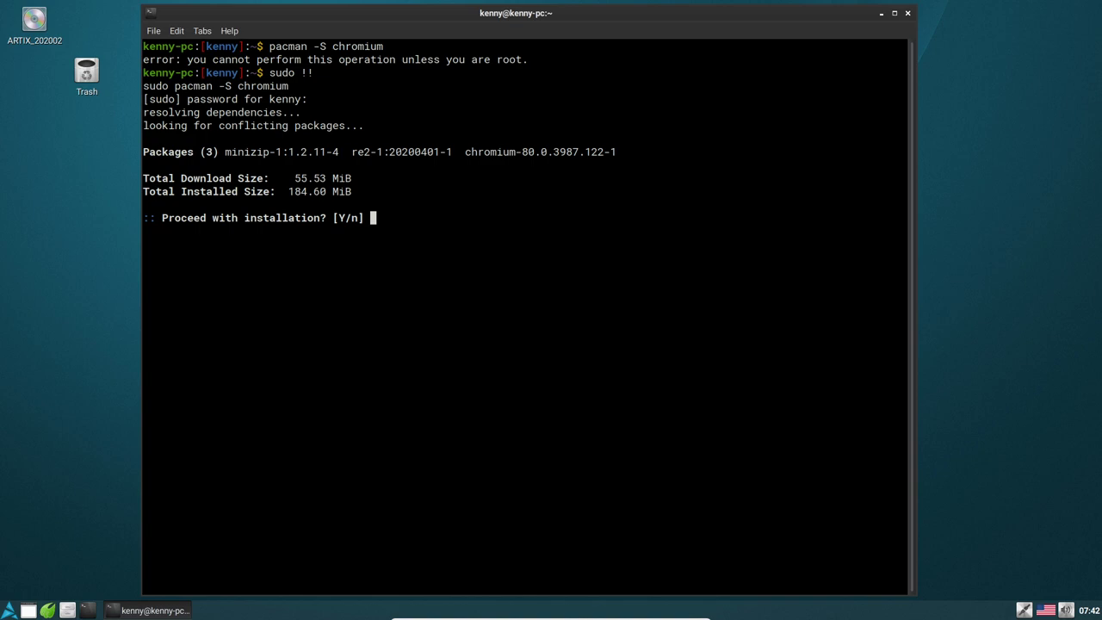
type("n")
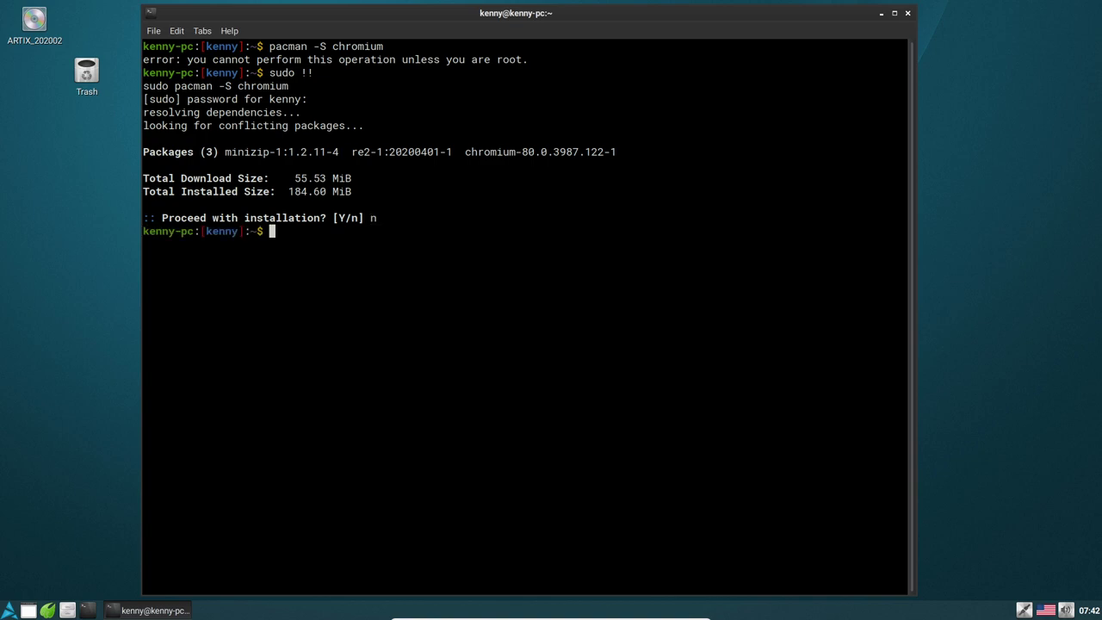
Compose sudo pacman -Syu, toggling the y and u flags to explain each one.
type("sudo pacman -Sy")
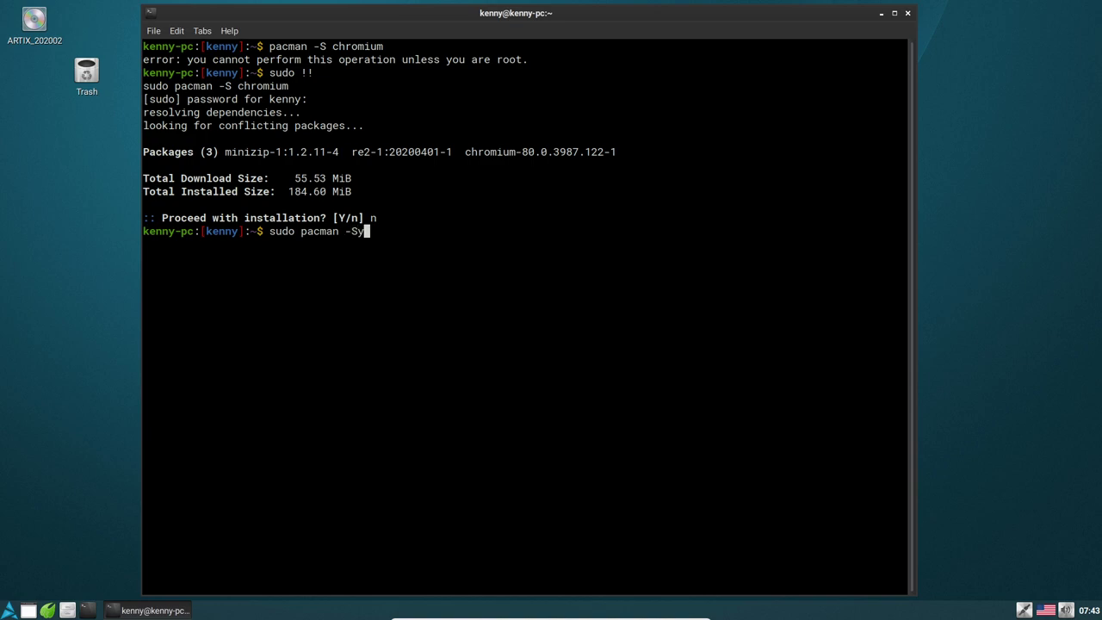
type("u")
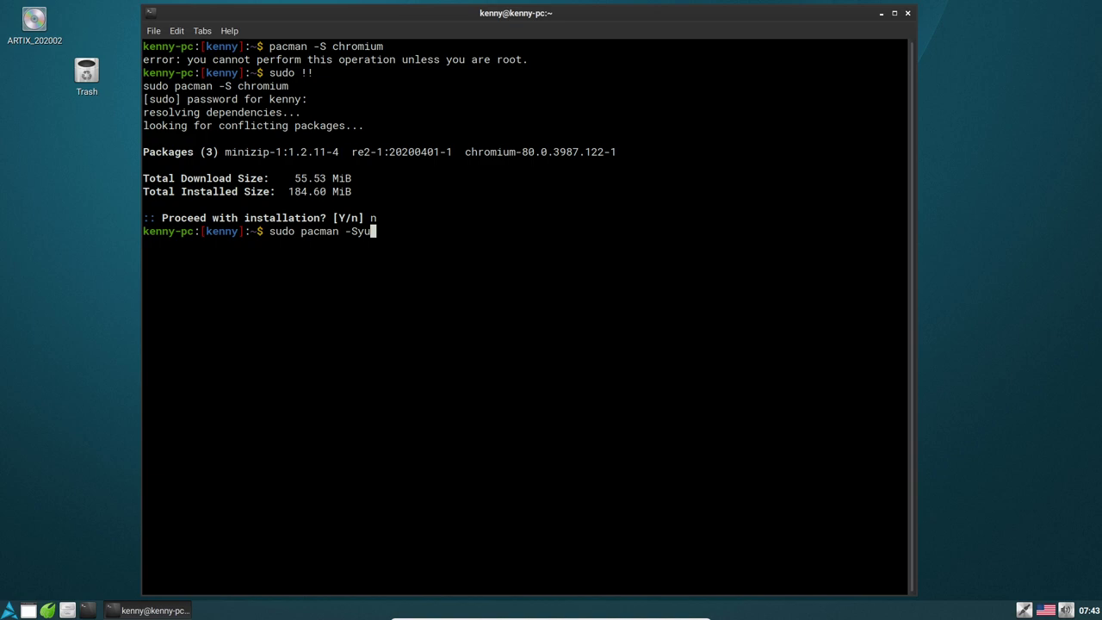
key("BackSpace")
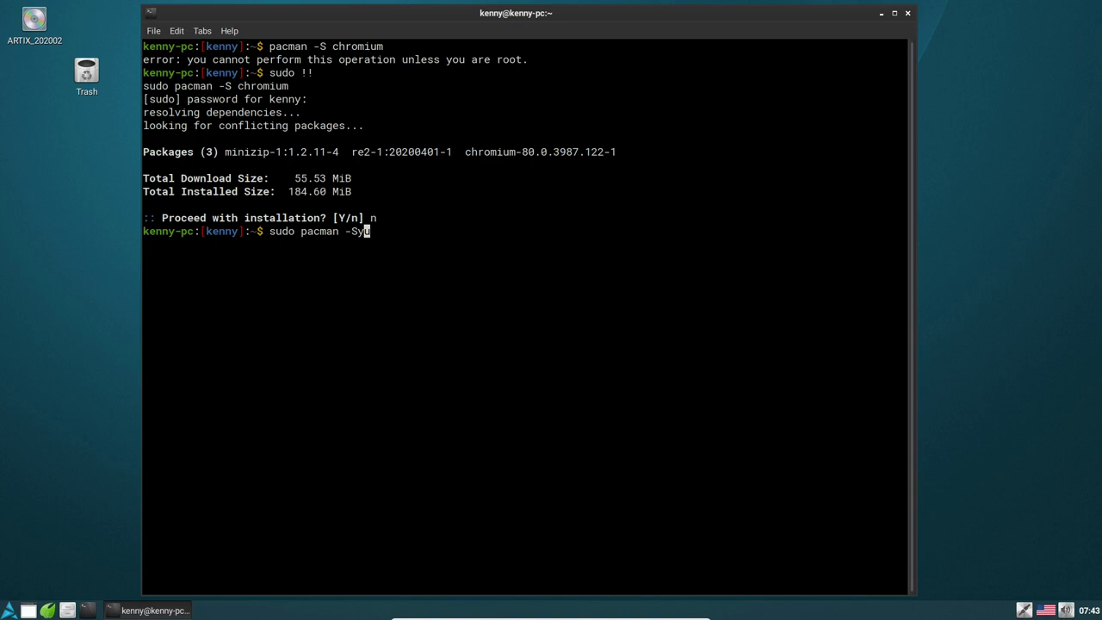
type("u")
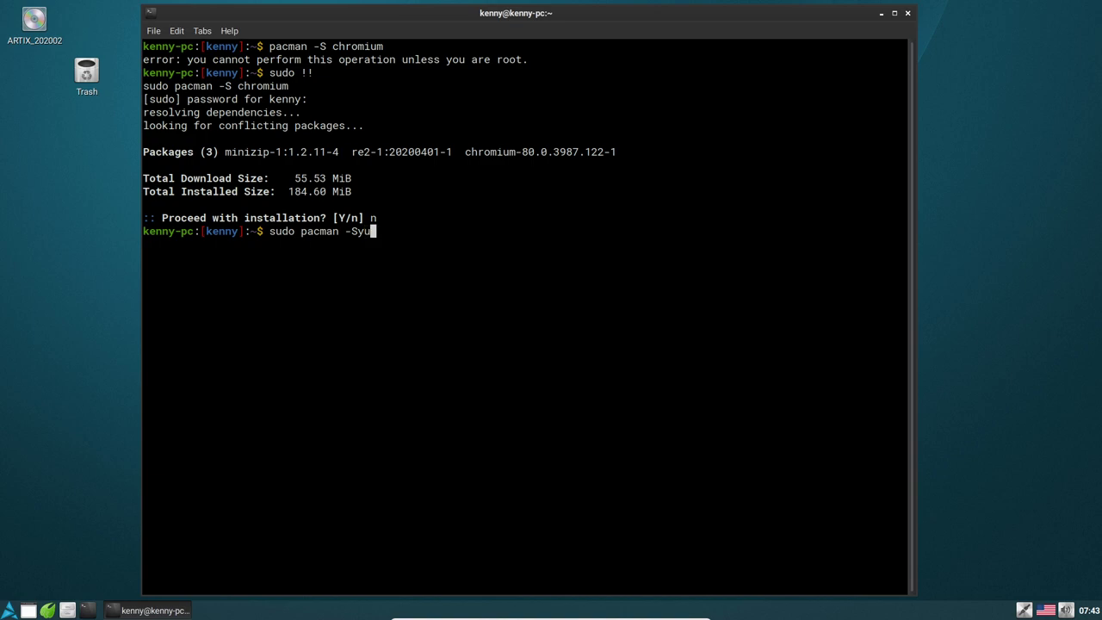
key("BackSpace")
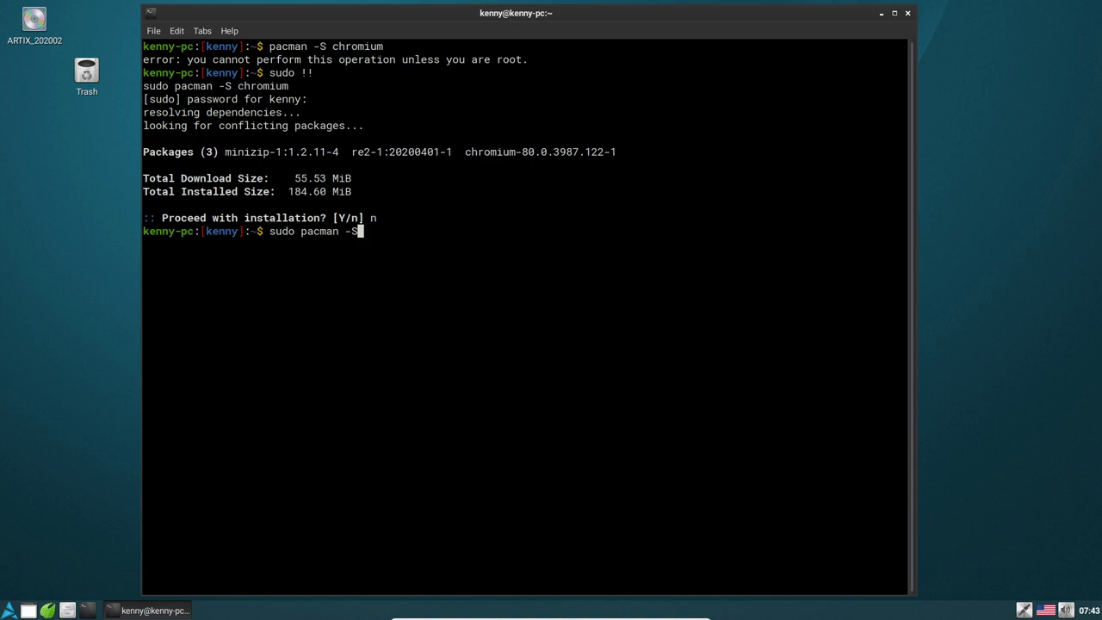
type("u")
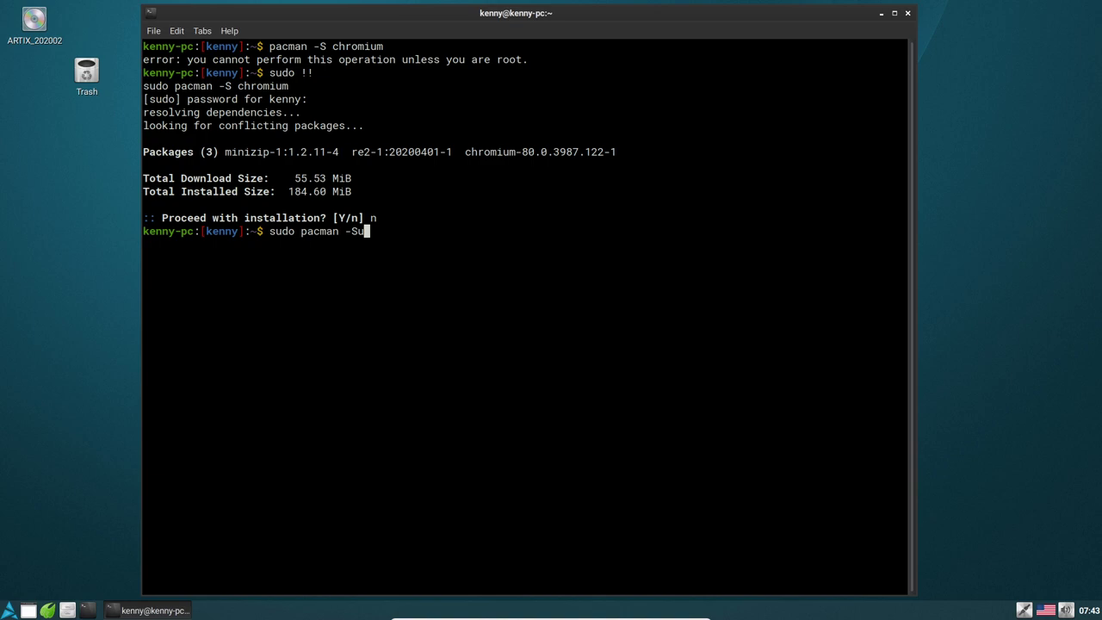
type("y")
type("sudo apt-get update && sudo apt-get upgrade")
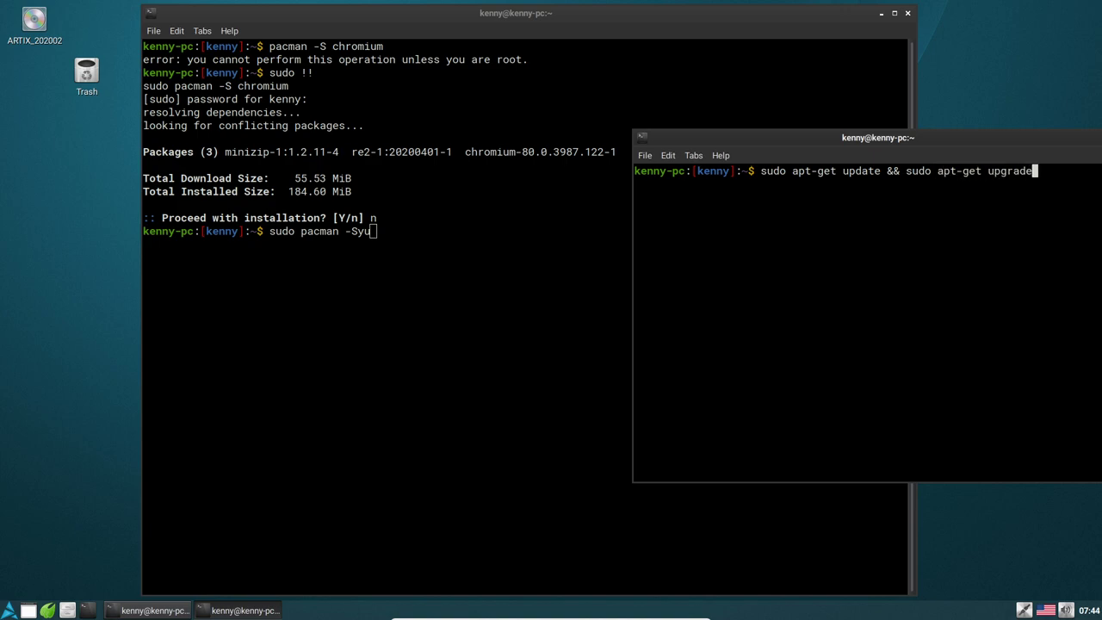
Drag the apt-get comparison window around and leave it off to the right behind the pacman terminal.
left_click_drag(878, 138, 746, 144)
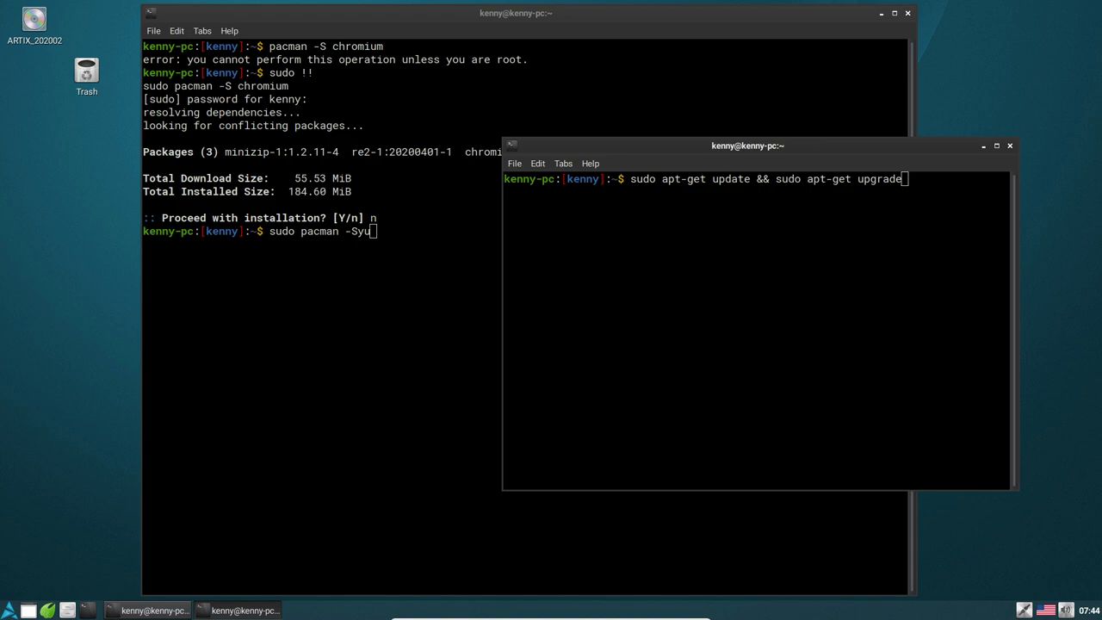
left_click_drag(746, 144, 468, 248)
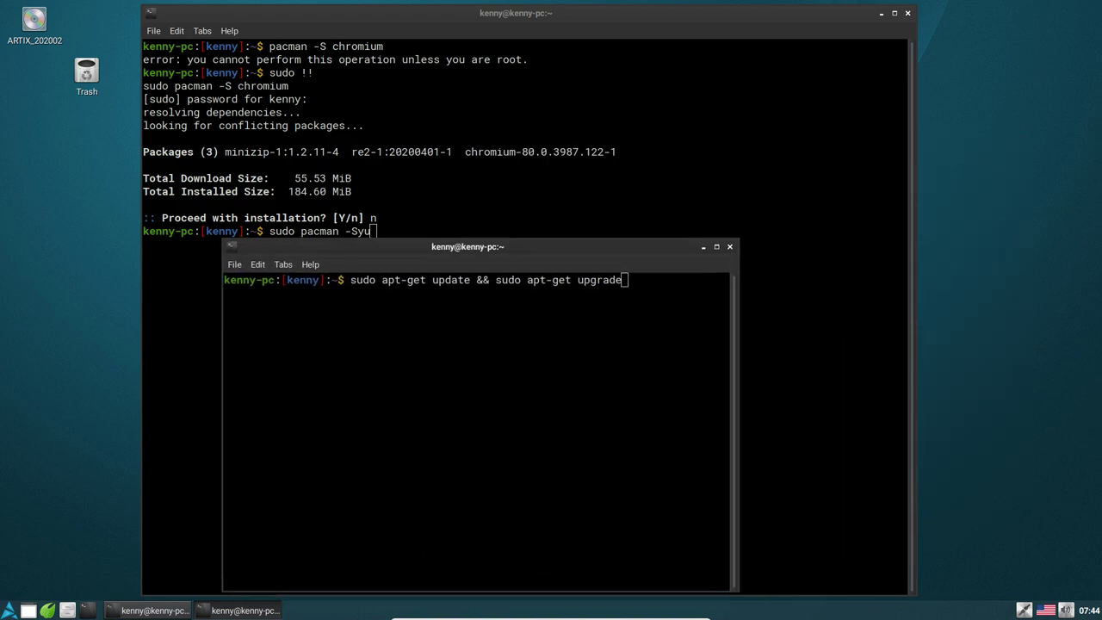
left_click_drag(468, 246, 878, 169)
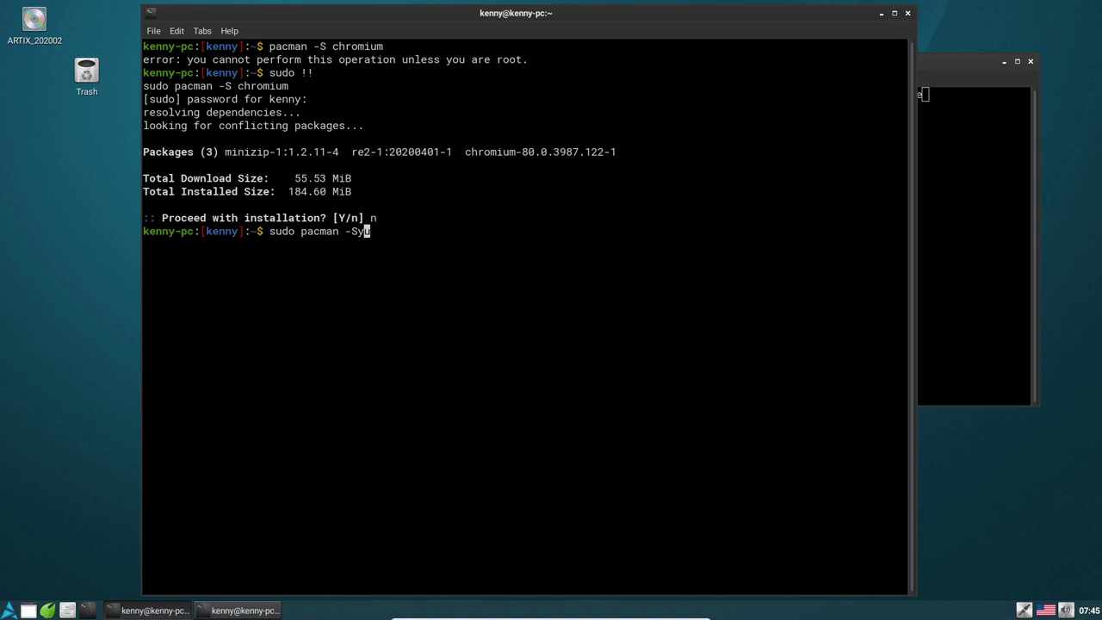
Trim the pending command back to sudo pacman -S, removing the sync flags.
type("y")
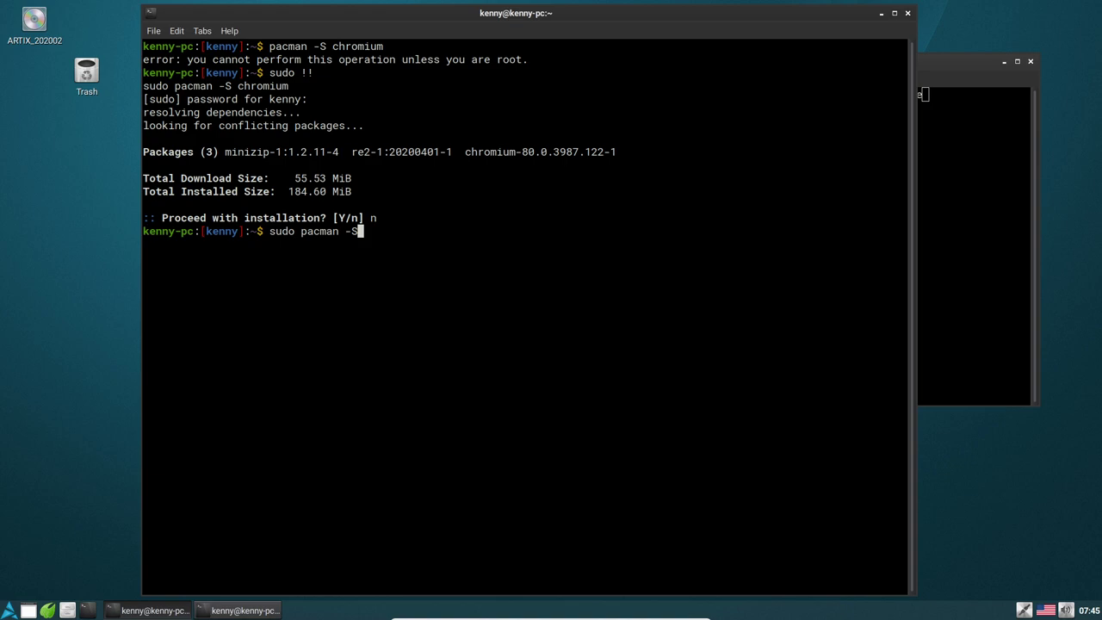
Search the repositories with sudo pacman -Ss vim, listing matching Vim-related packages.
type("s")
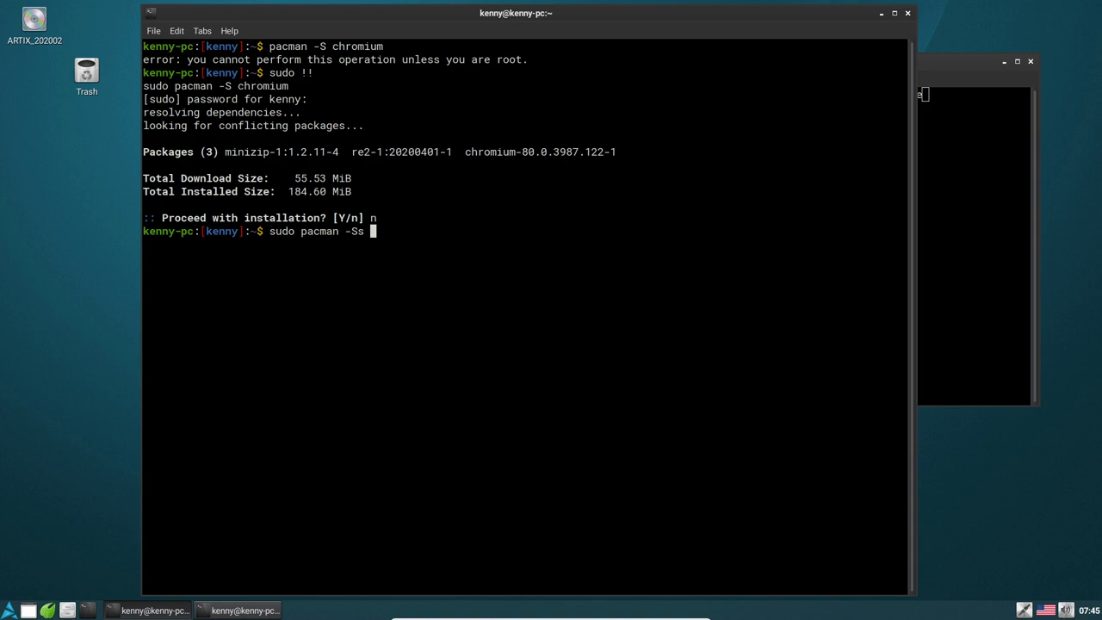
type("vim")
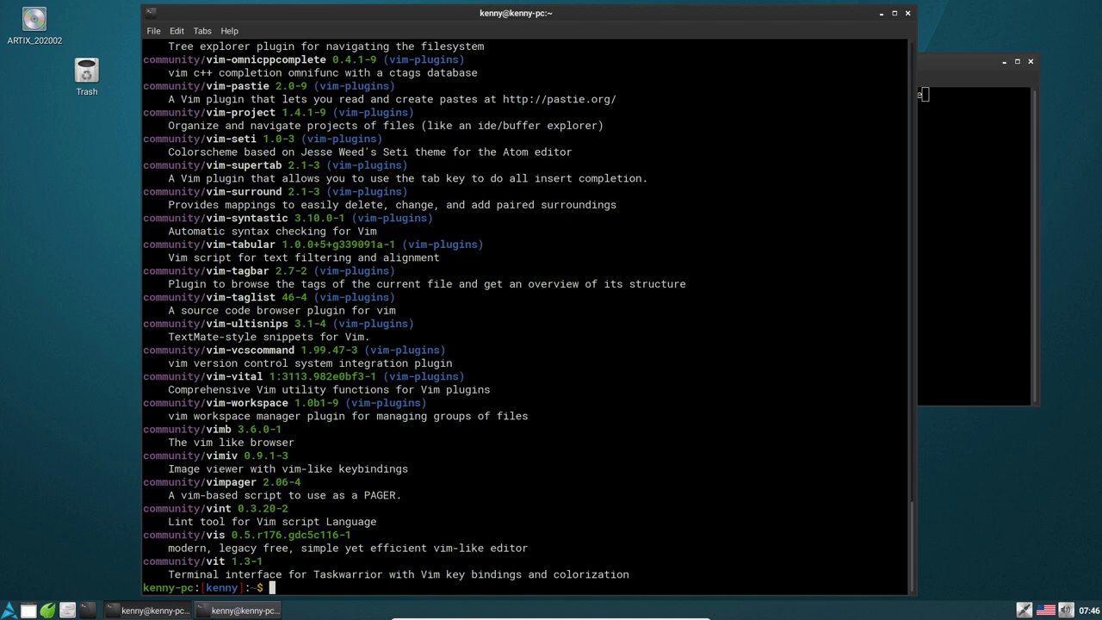
Narrow the search to ^vim and show detailed repository info for the vim package.
type("sudo pacman -Ss vim")
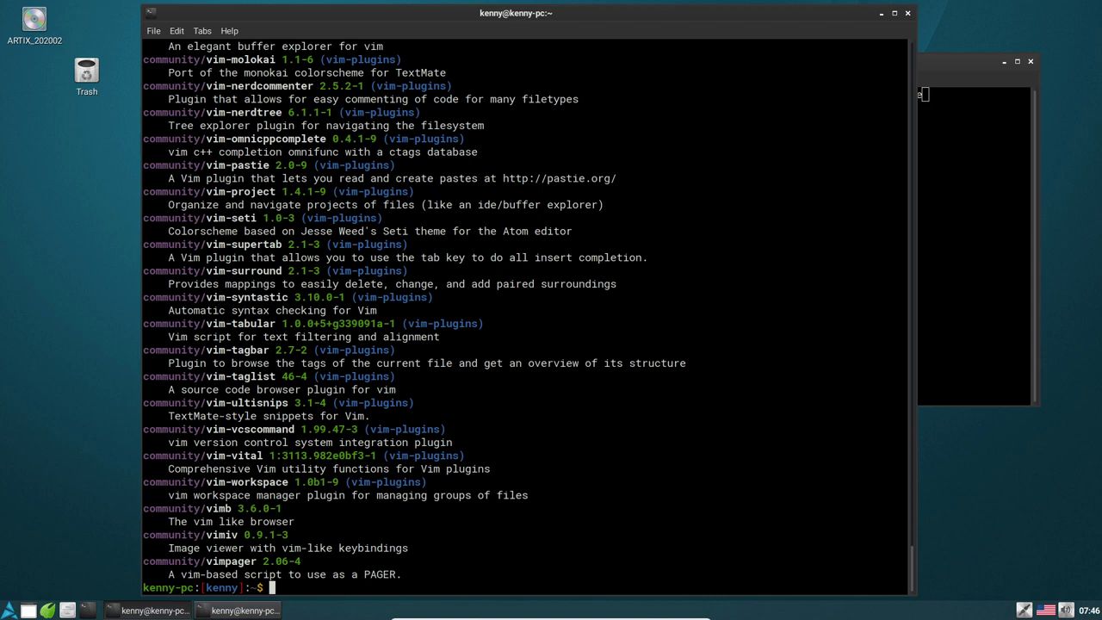
type("sudo pacman -Ss ^vim")
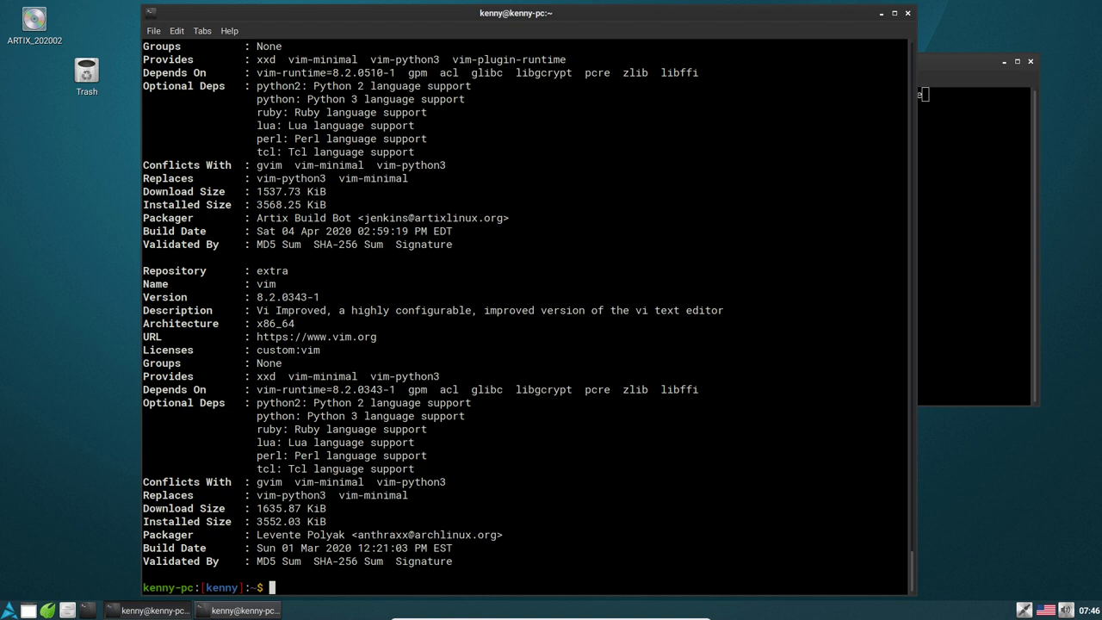
List all installed packages with sudo pacman -Q, then filter them with grep xorg.
type("sudo pacman -Si vim")
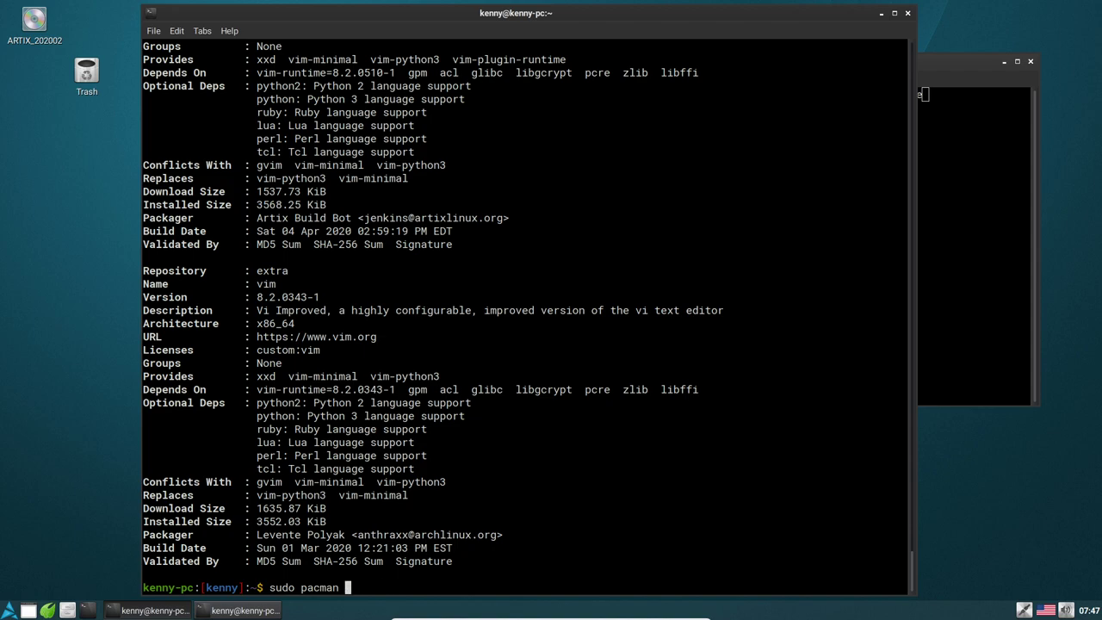
type("-Q")
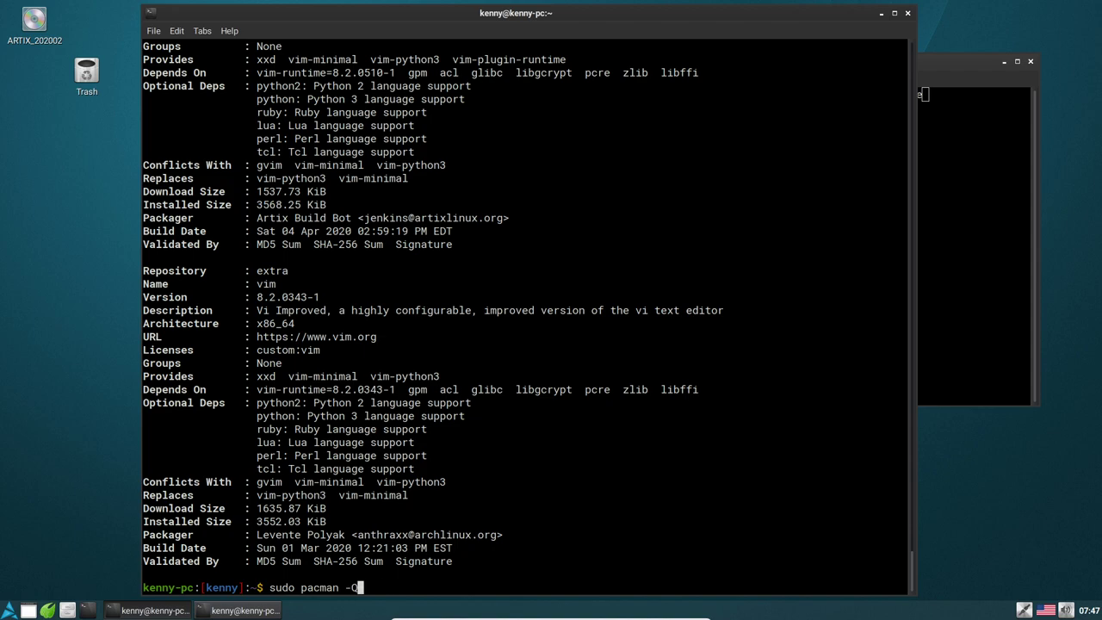
key("Return")
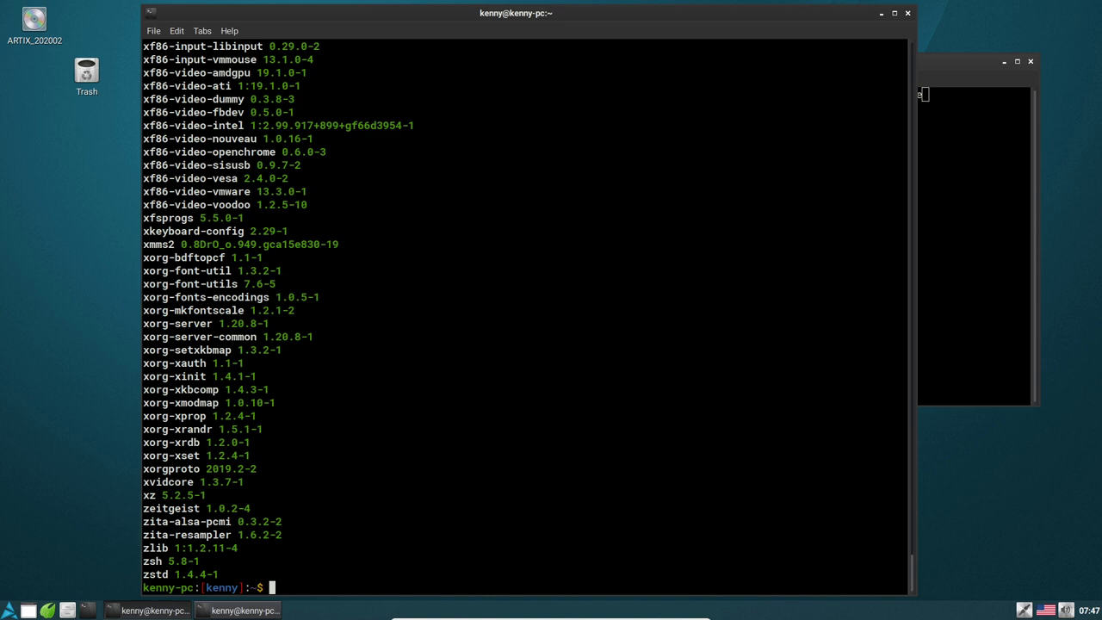
type("sudo pacman -Q | grep")
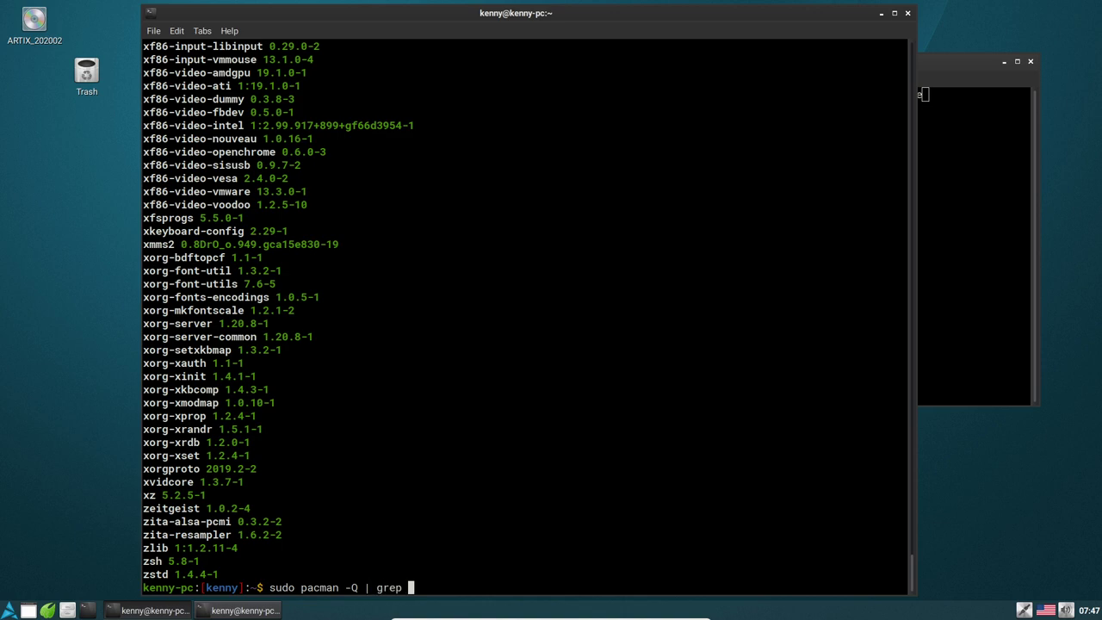
type("xorg")
type("sudo pacman -Q ")
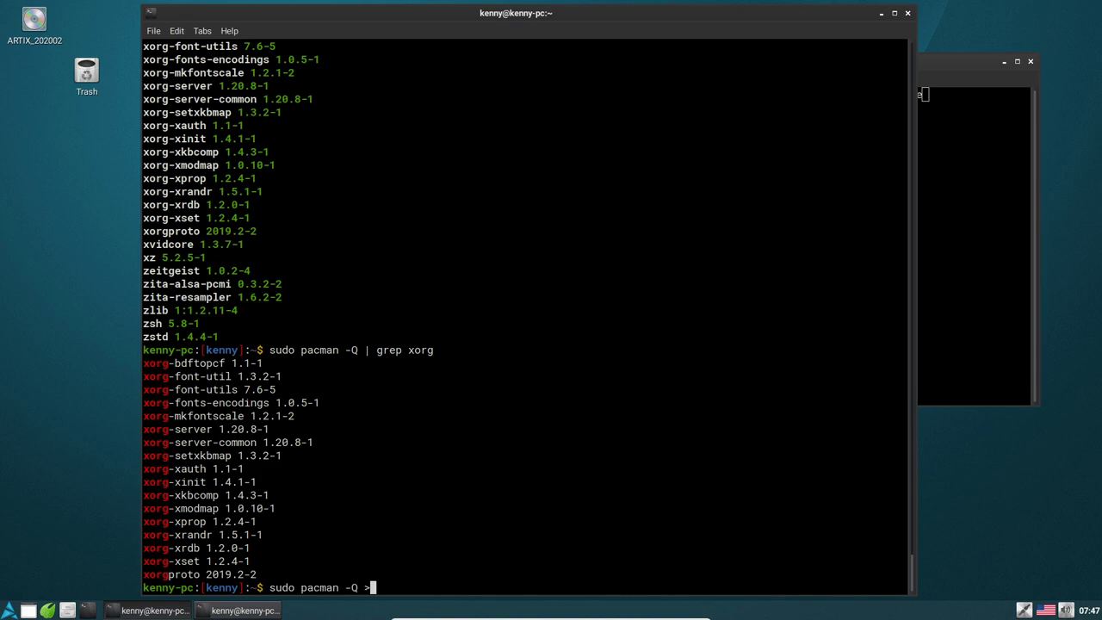
Redirect sudo pacman -Q into a file named file and open it with vim file.
type(">")
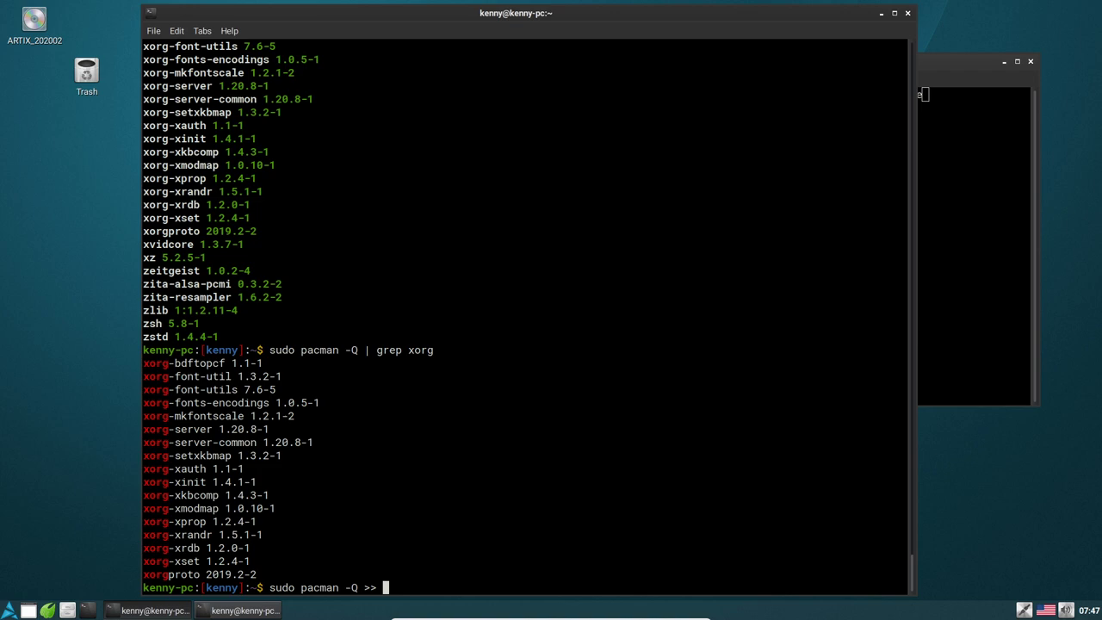
type("file")
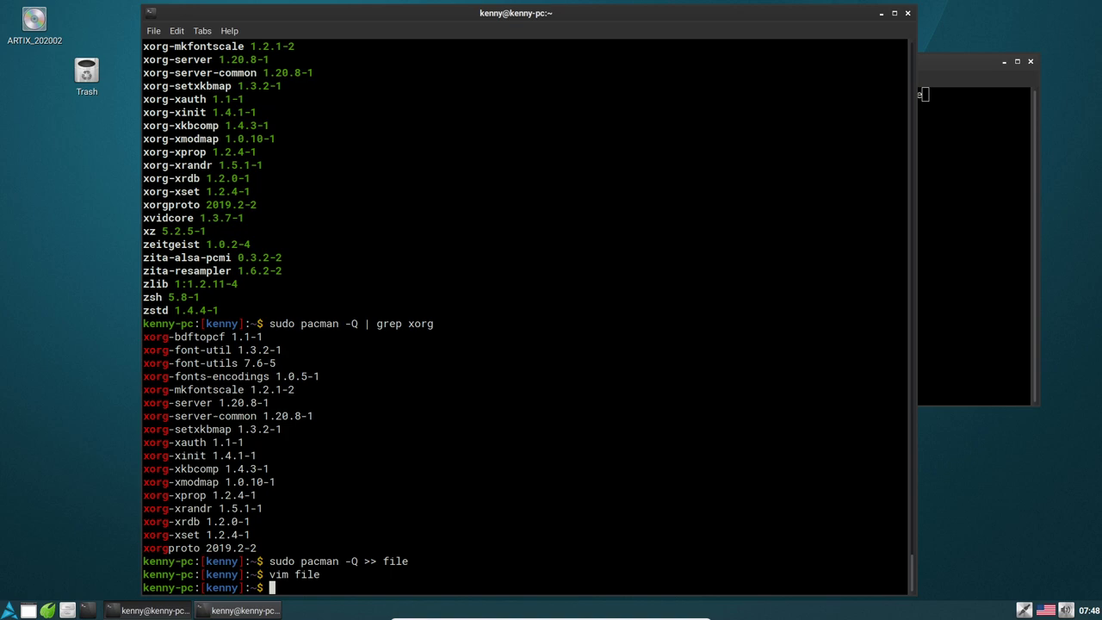
type("vim file")
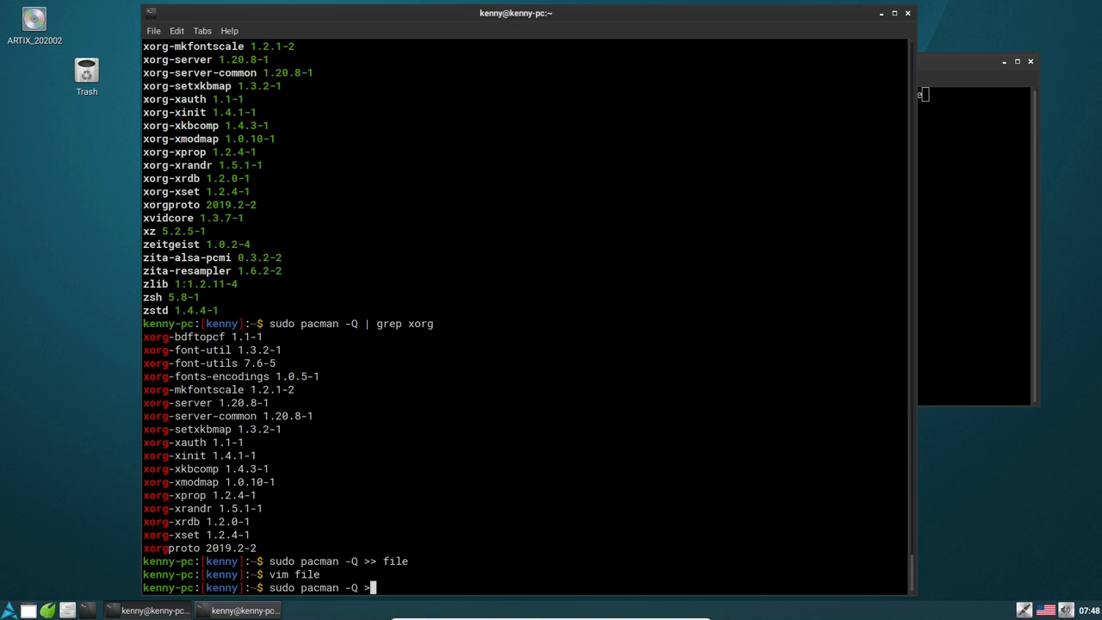
Count installed packages with wc -l (563) and explicitly installed ones with -Qe (122).
key("BackSpace")
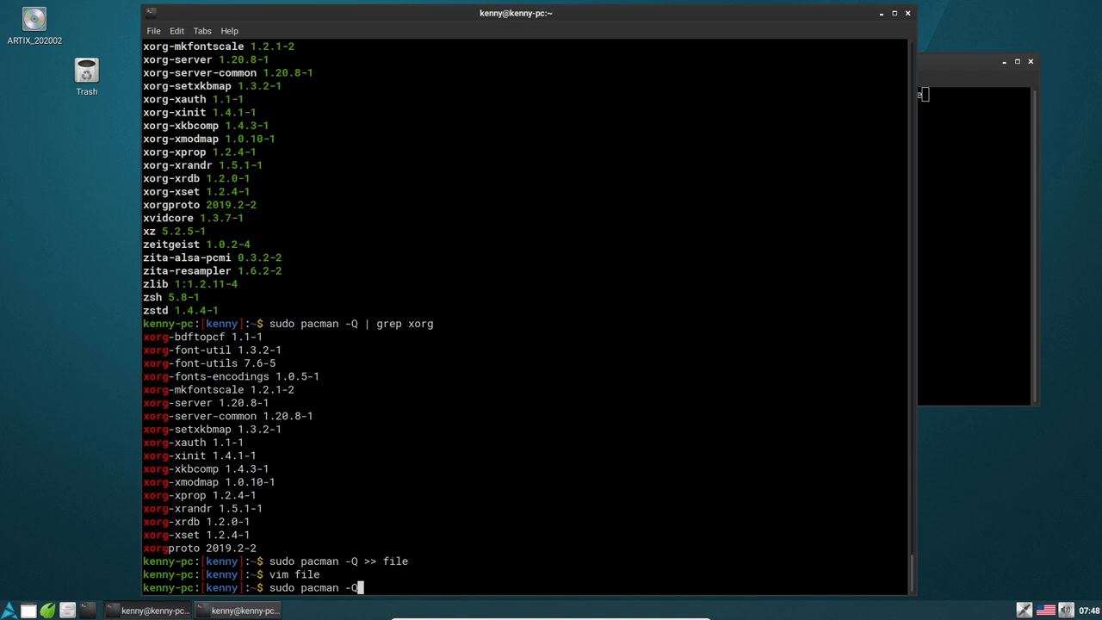
type("6")
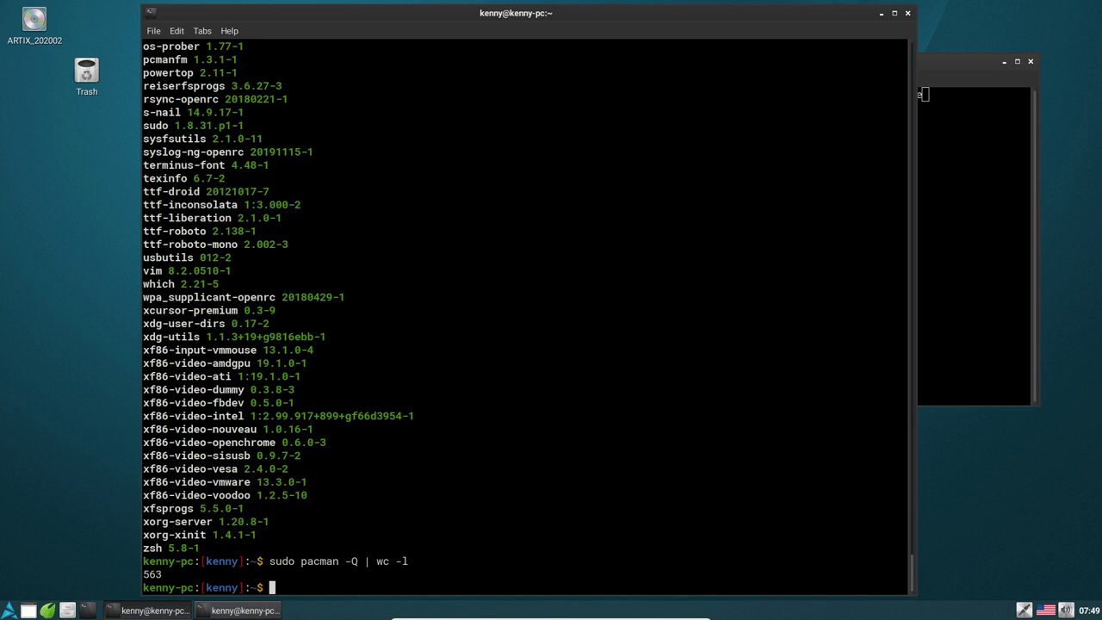
type("sudo pacman -Qe | wc -l")
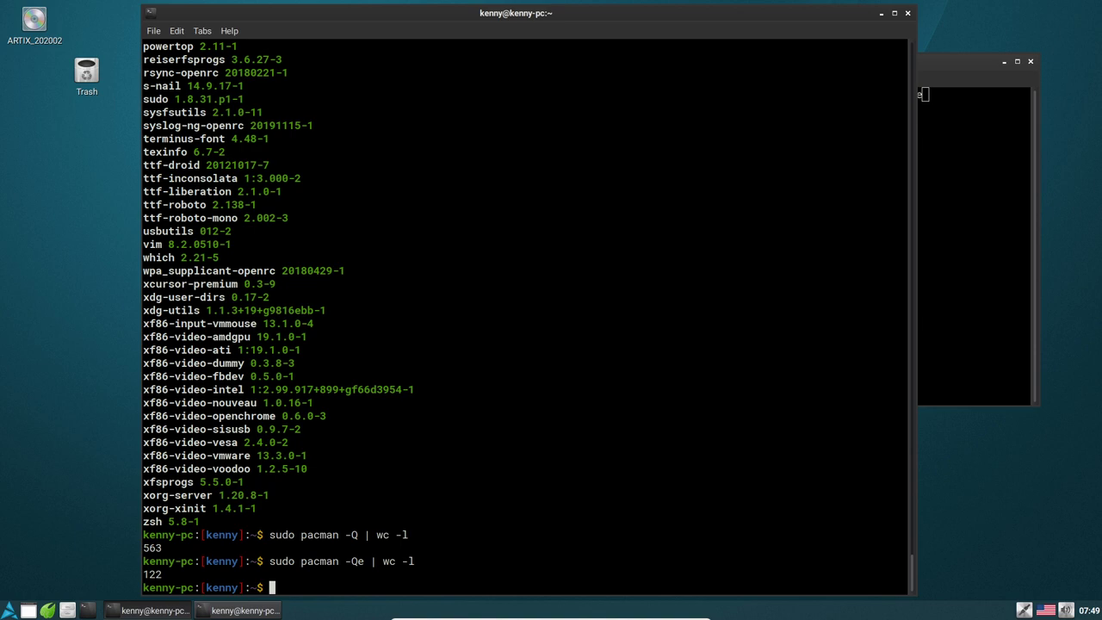
type("pacman -R vim")
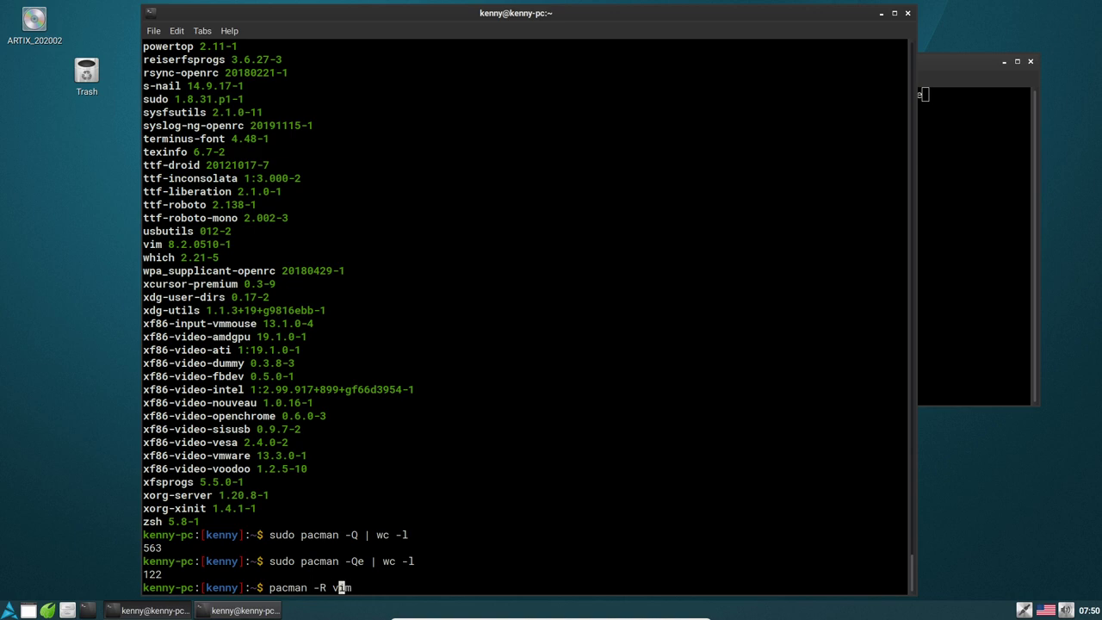
type("s")
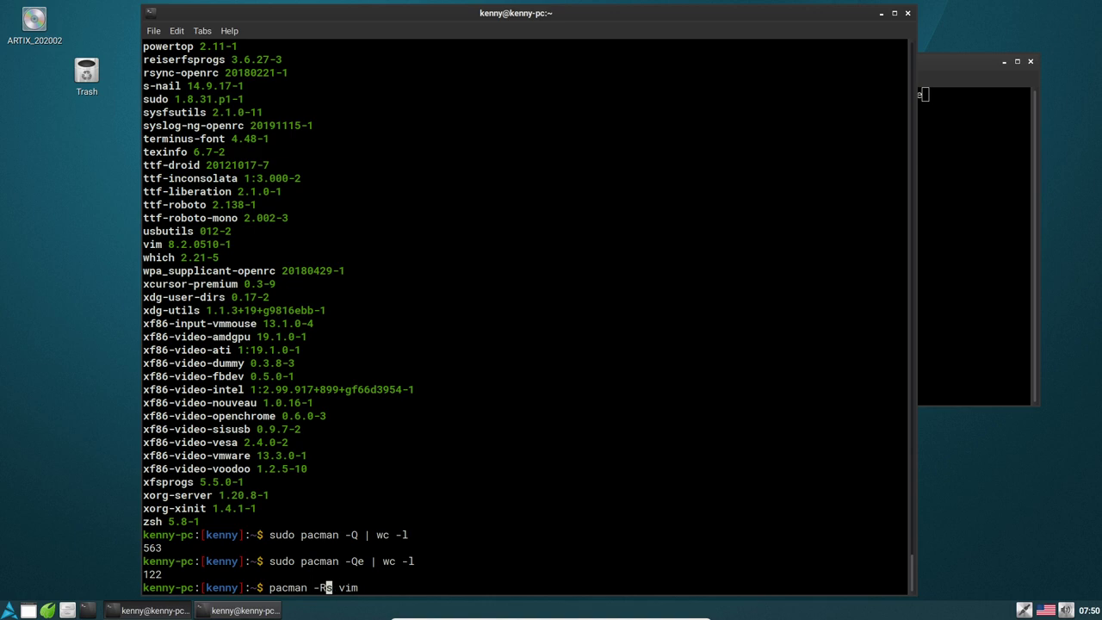
type("n")
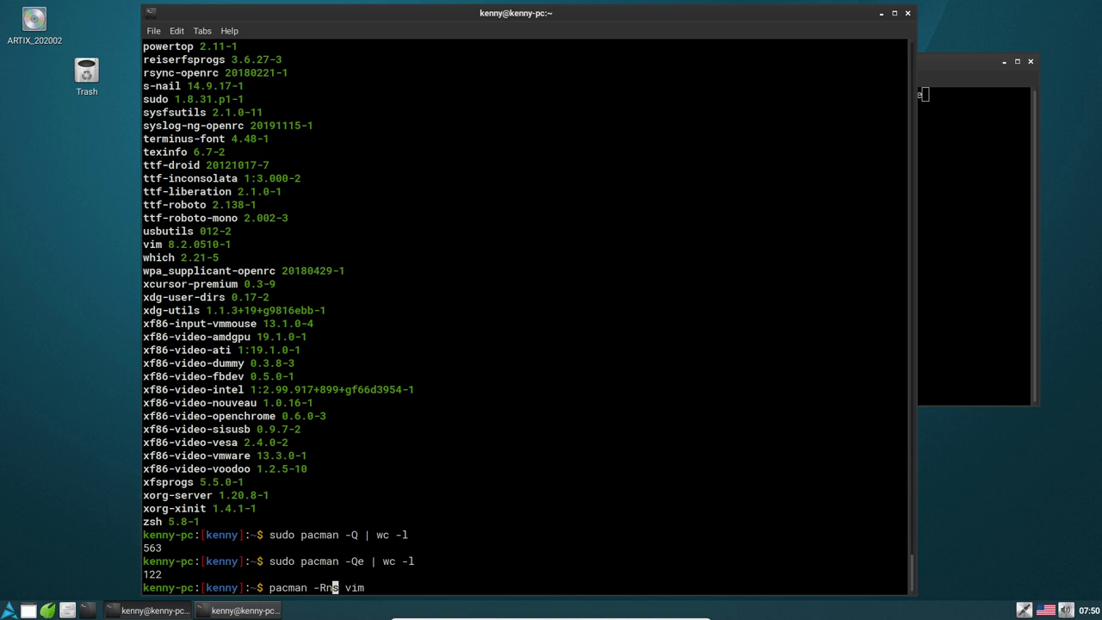
type("m")
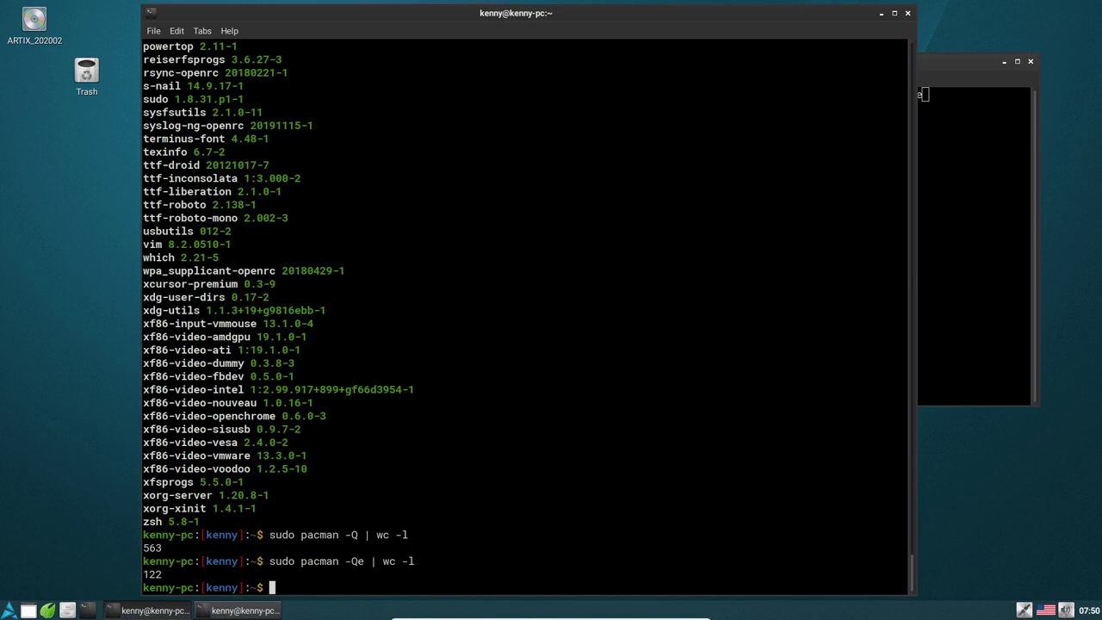
type("vim /etc/pacman.conf")
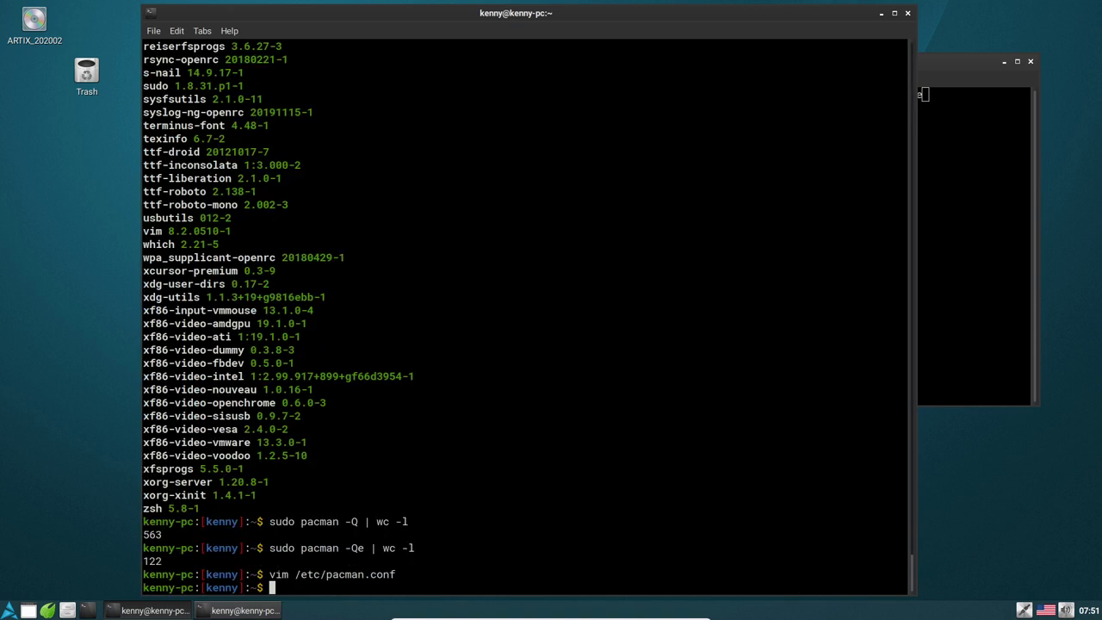
List the explicitly installed packages with sudo pacman -Qe.
type("sudo pacman -Qe")
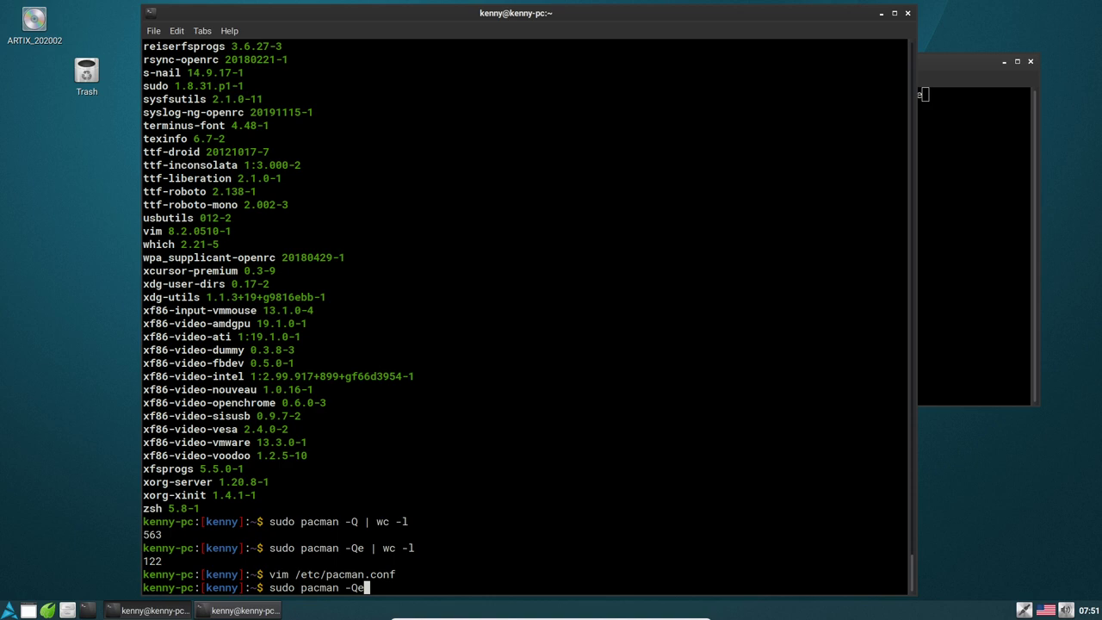
key("Return")
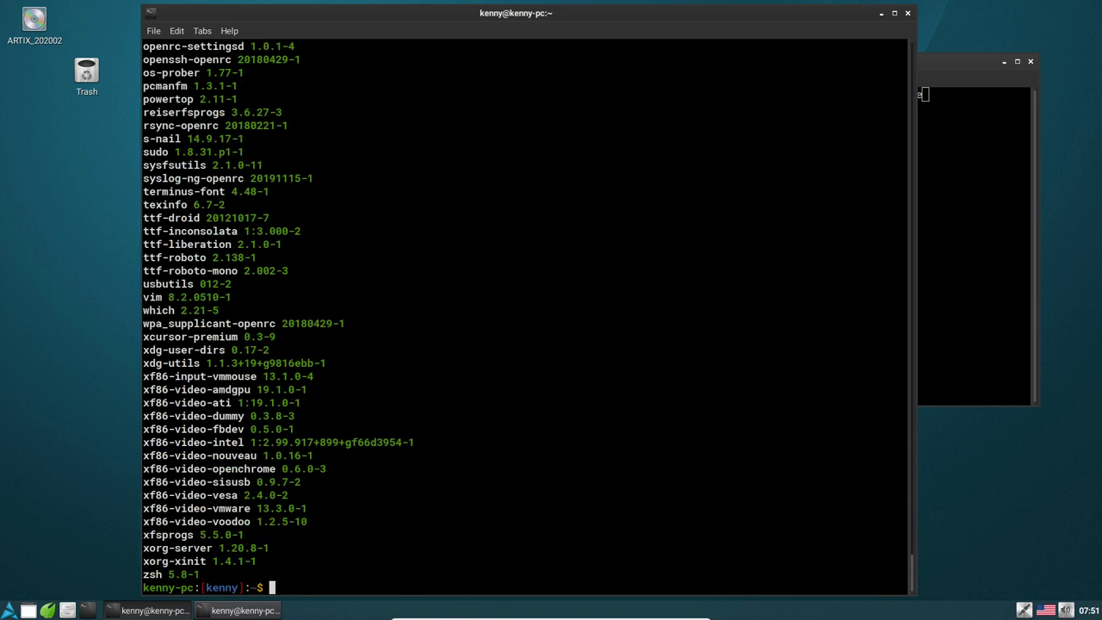